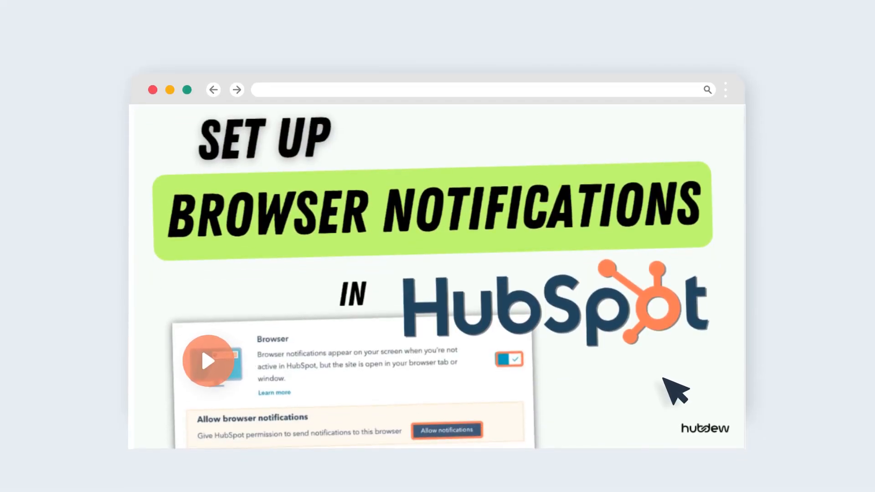
# Step: Move from the intro to the HubSpot account dashboard
pyautogui.click(209, 360)
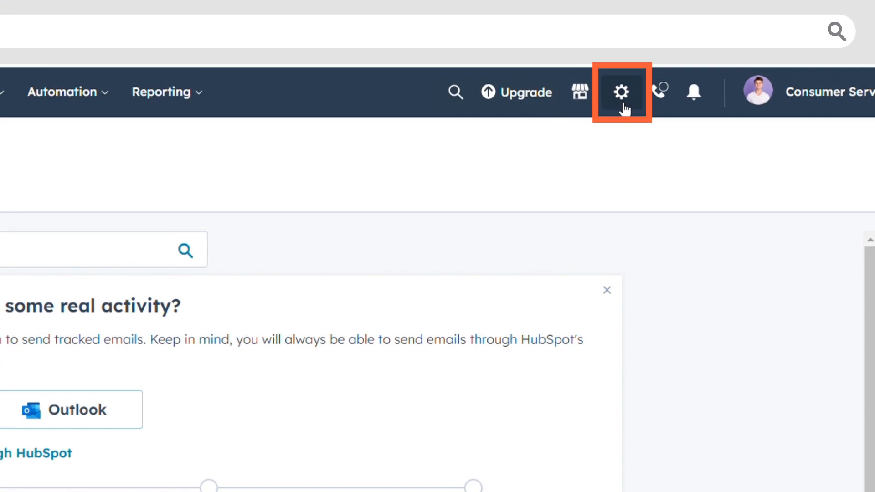
# Step: Open Settings and go to Notifications under Your Preferences
pyautogui.click(621, 91)
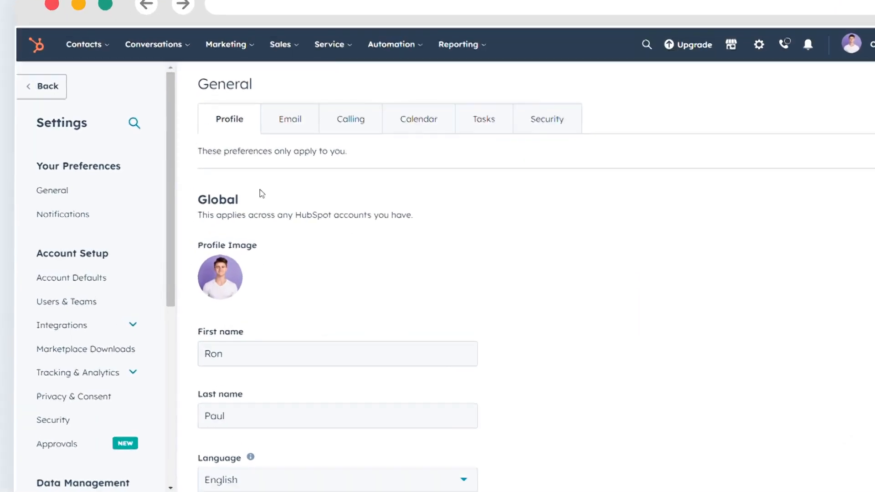
pyautogui.click(63, 215)
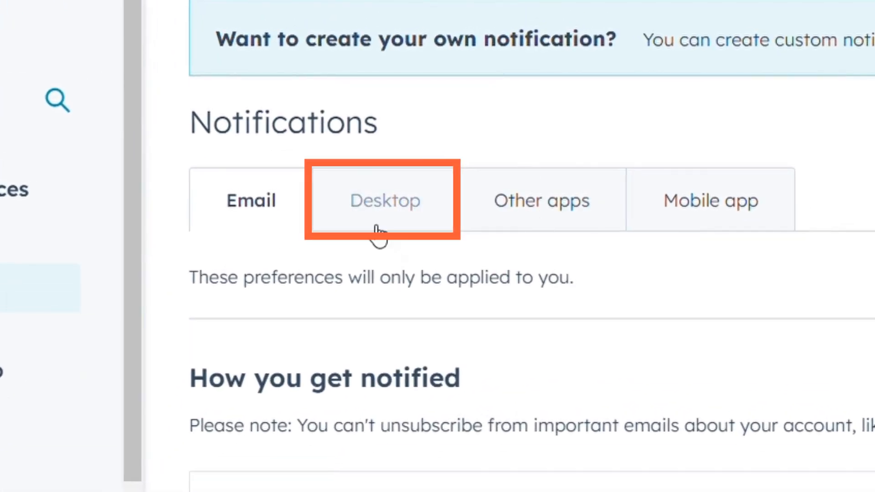
# Step: Switch to the Desktop notification preferences to see the Browser section
pyautogui.click(385, 200)
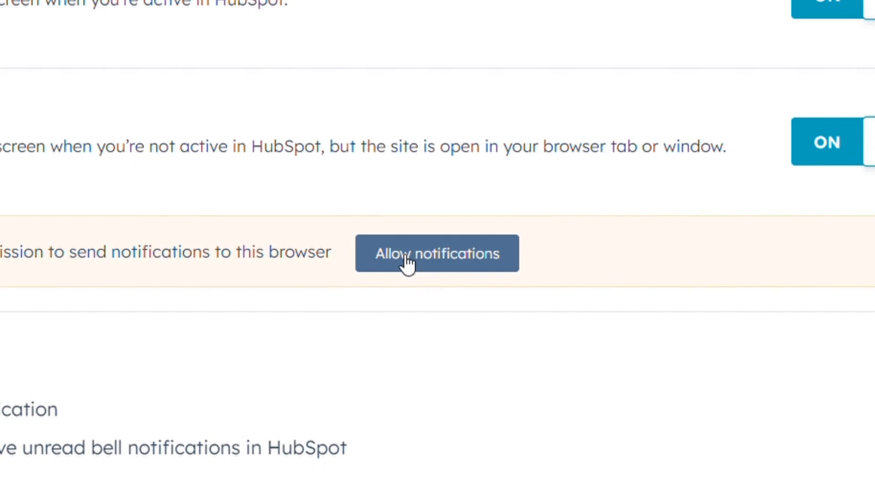
# Step: Request browser notification permission and continue through the Get HubSpot browser notifications dialog
pyautogui.click(436, 253)
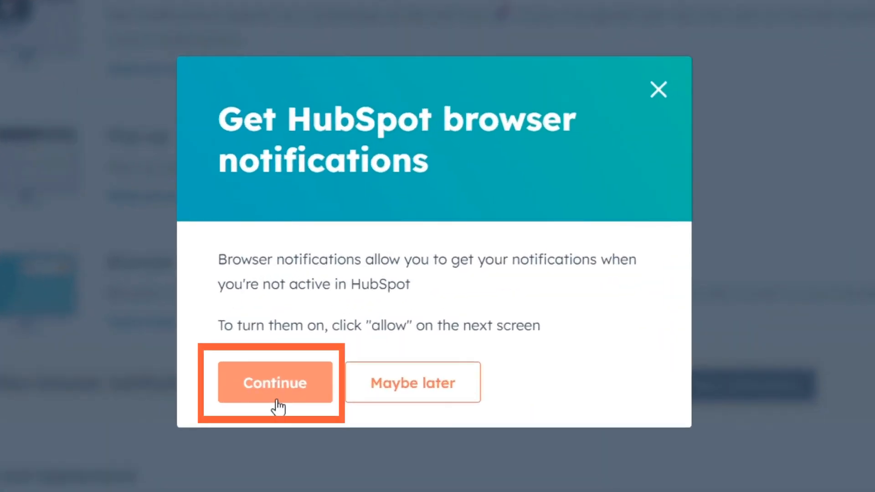
pyautogui.click(274, 382)
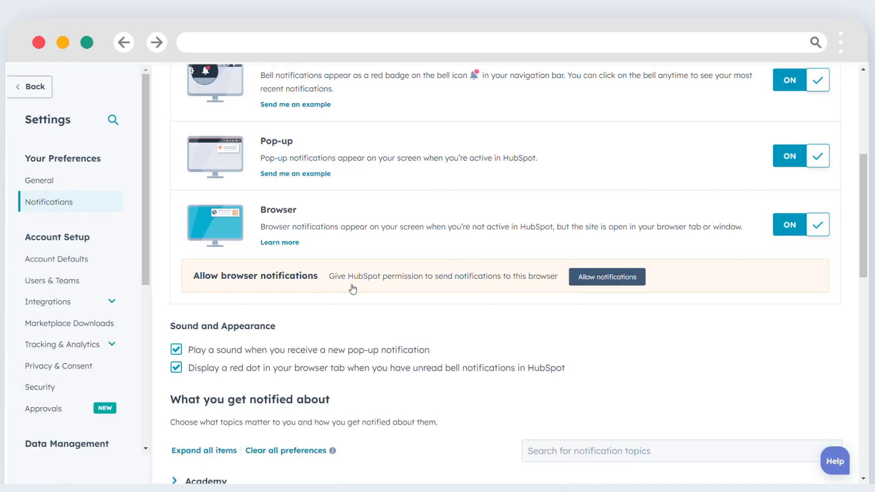
pyautogui.moveTo(180, 122)
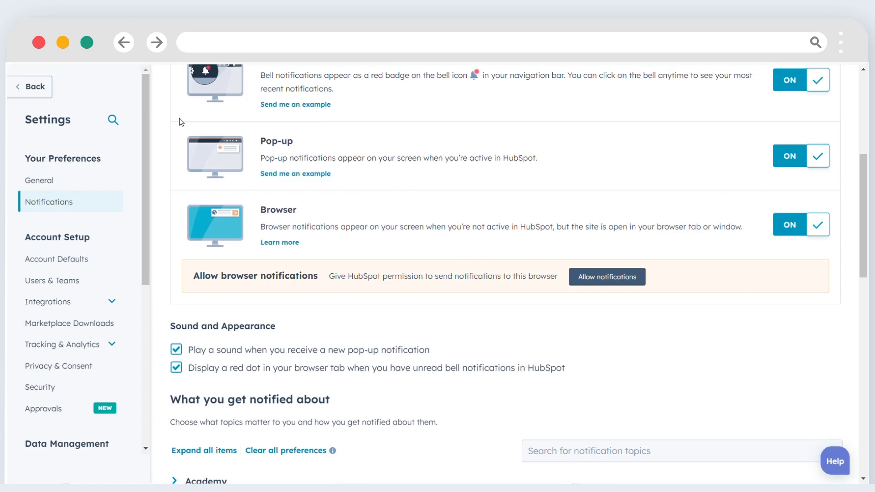
pyautogui.moveTo(181, 126)
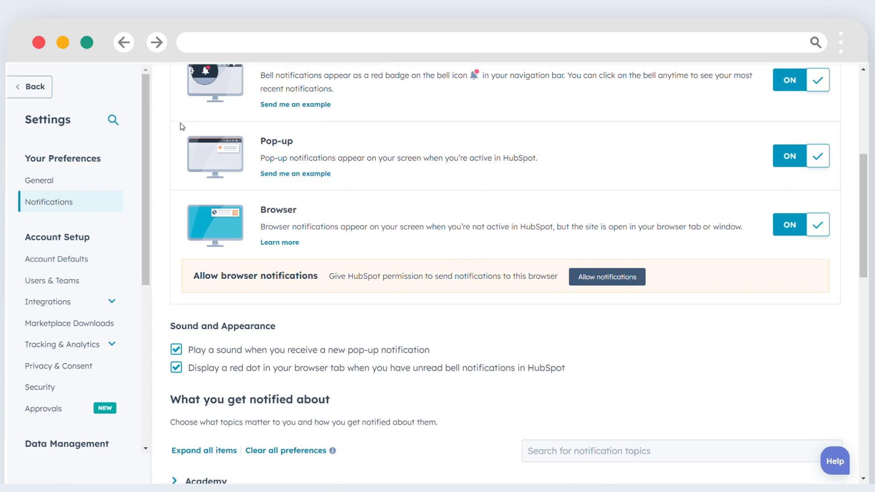
# Step: Scroll to Sound and Appearance and verify pop-up sound and red-dot tab options are ticked
pyautogui.scroll(-3)
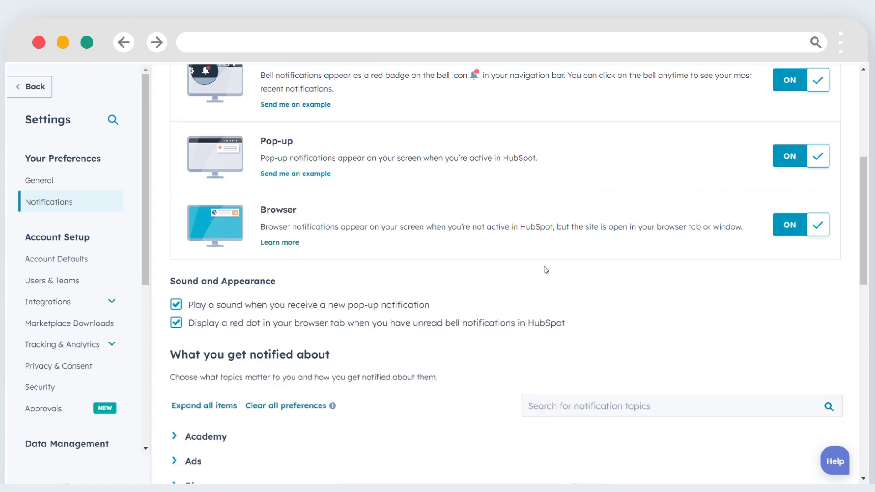
pyautogui.moveTo(576, 284)
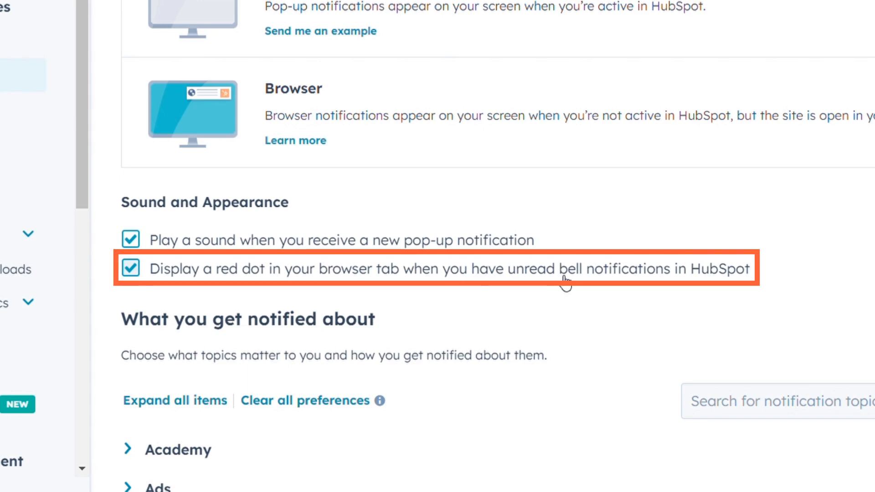
pyautogui.scroll(-3)
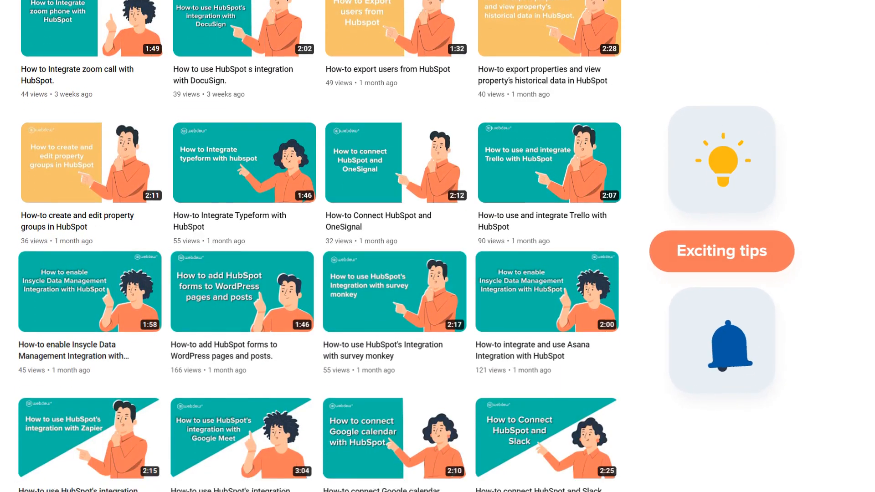
# Step: Scroll the YouTube channel's HubSpot tutorial grid to reveal more how-to videos
pyautogui.scroll(-3)
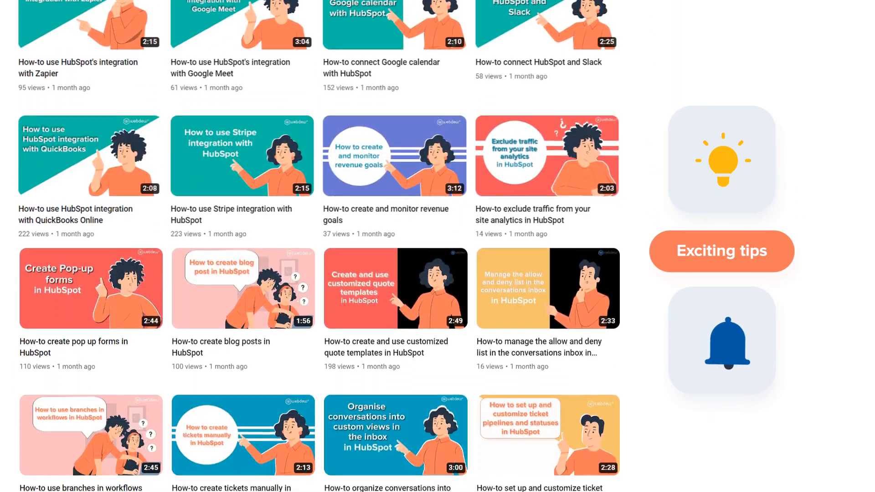
pyautogui.scroll(-3)
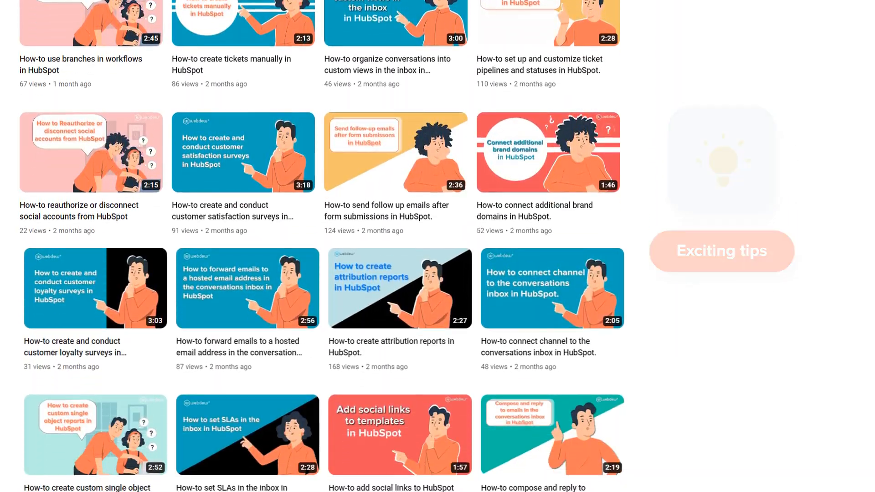